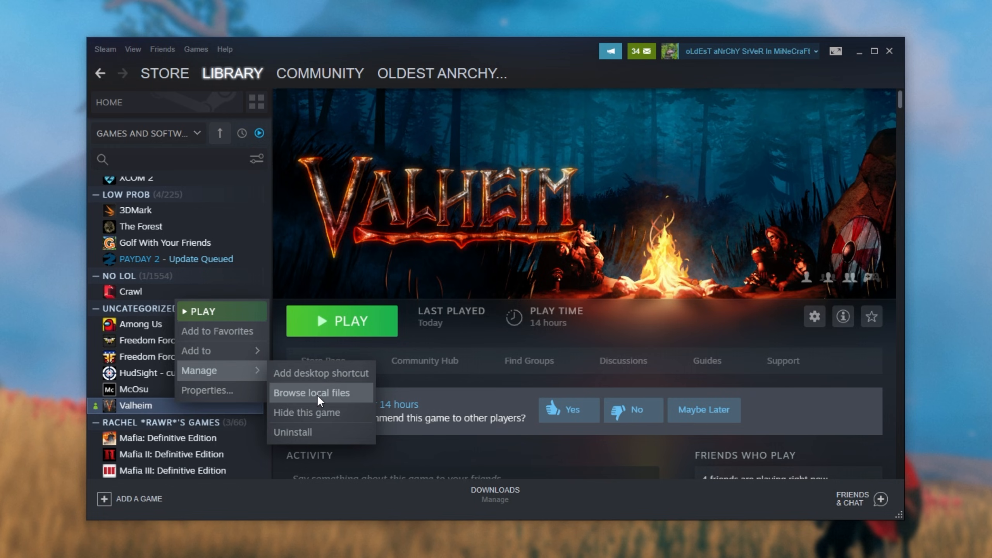
Browse Valheim's locally installed game files from the Steam library.
left_click(311, 393)
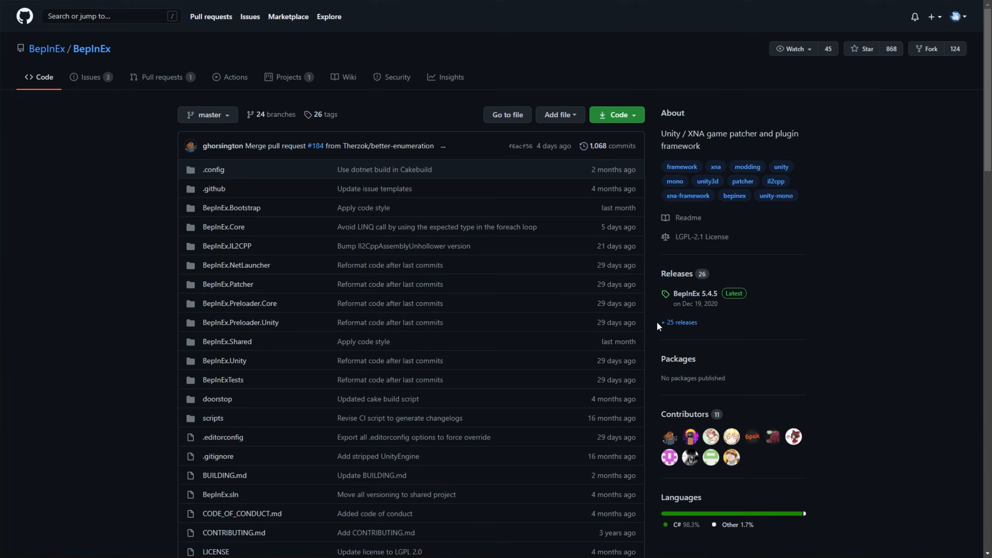
Scroll through the BepInEx readme and its platform compatibility chart.
scroll("down", 3)
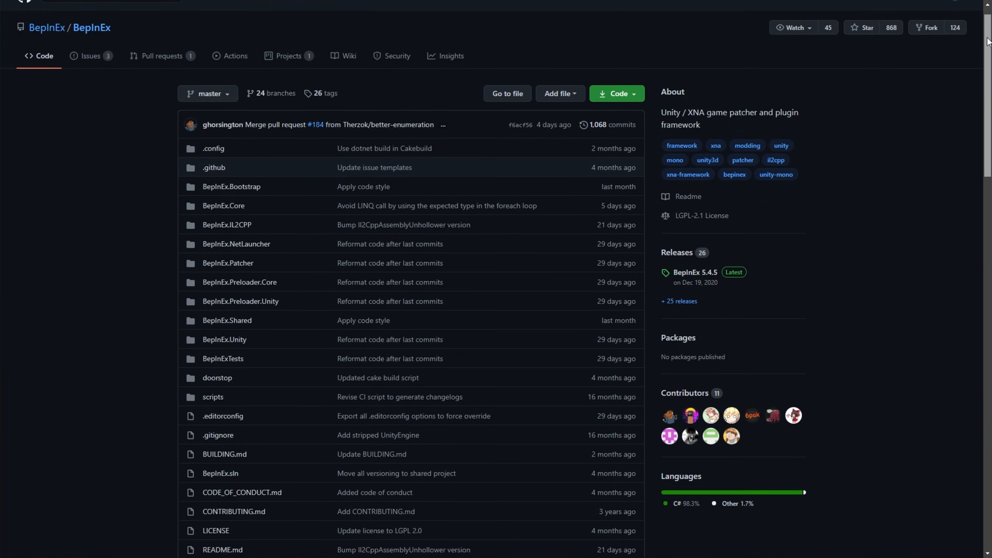
scroll("down", 3)
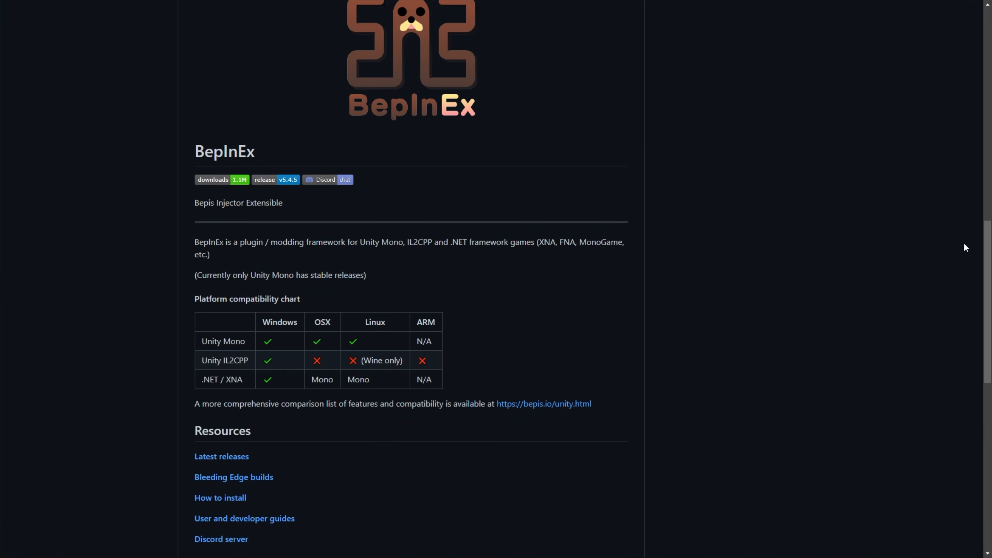
scroll("down", 3)
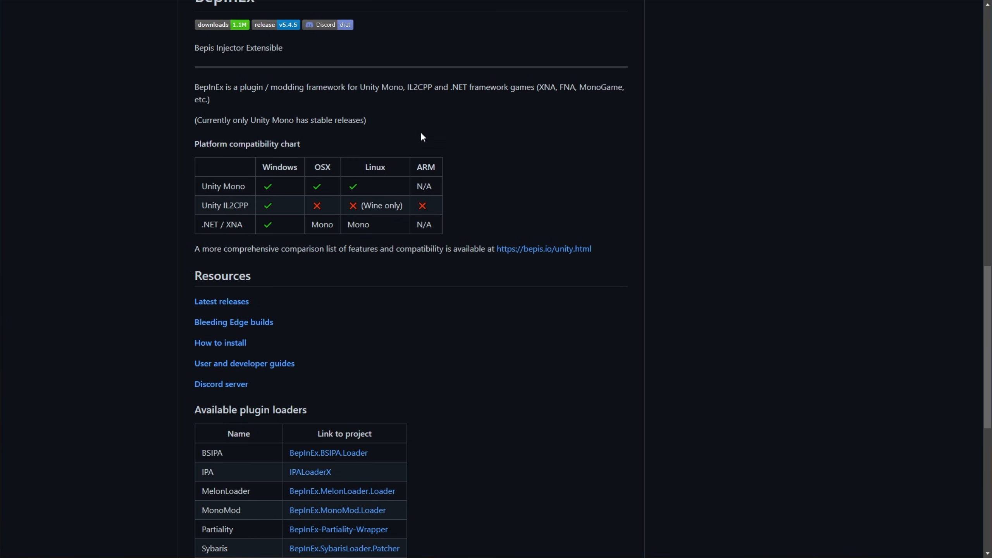
scroll("down", 3)
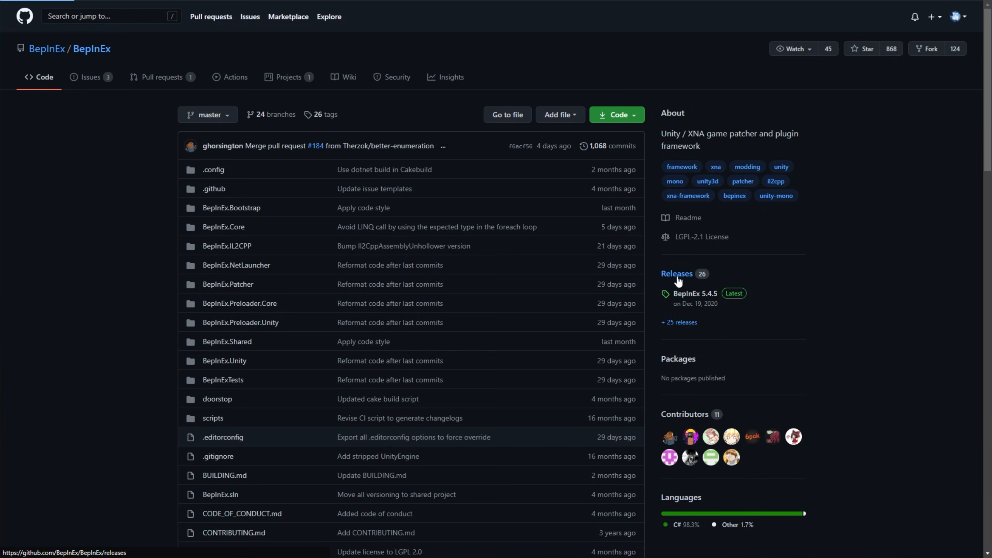
Download BepInEx_x64_5.4.5.0.zip from the releases page and open the archive.
left_click(677, 274)
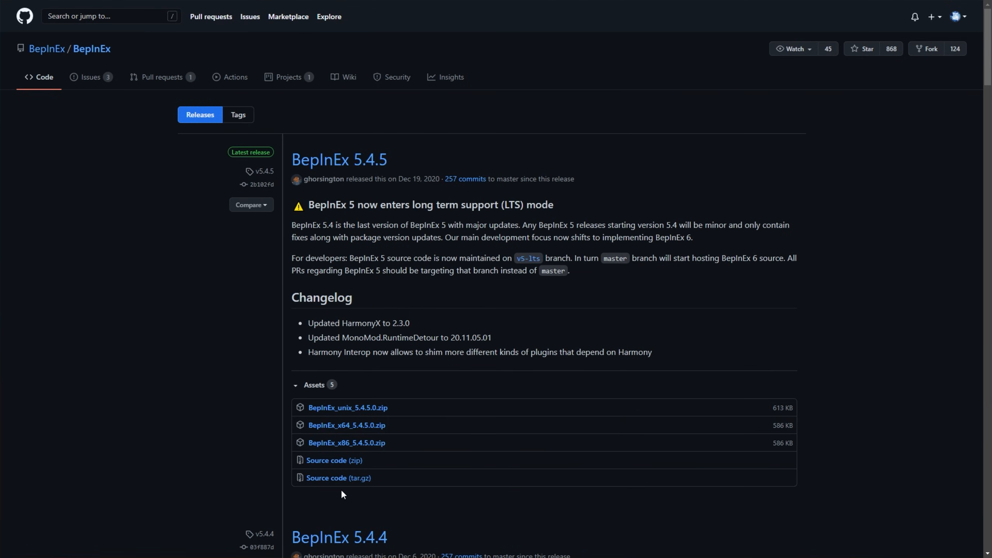
mouse_move(897, 152)
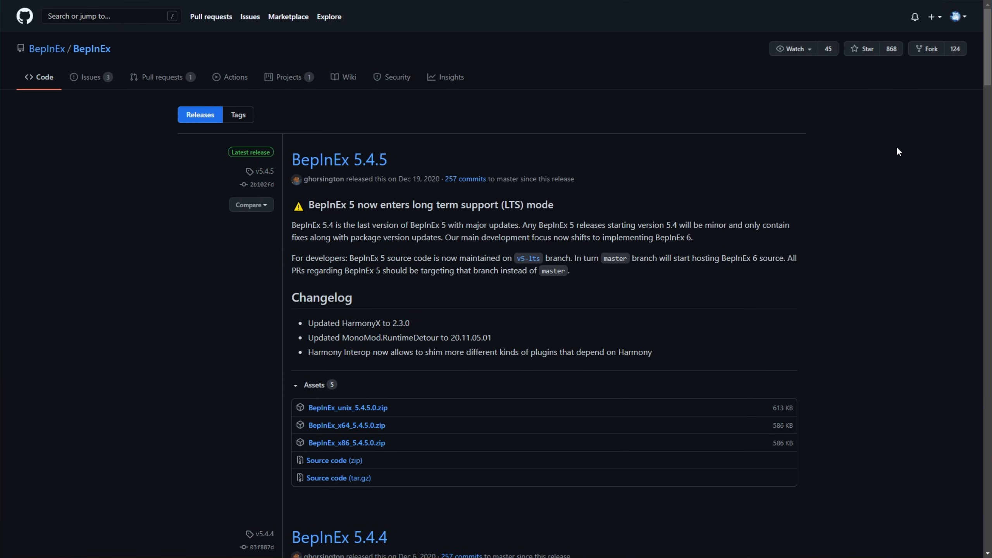
mouse_move(260, 148)
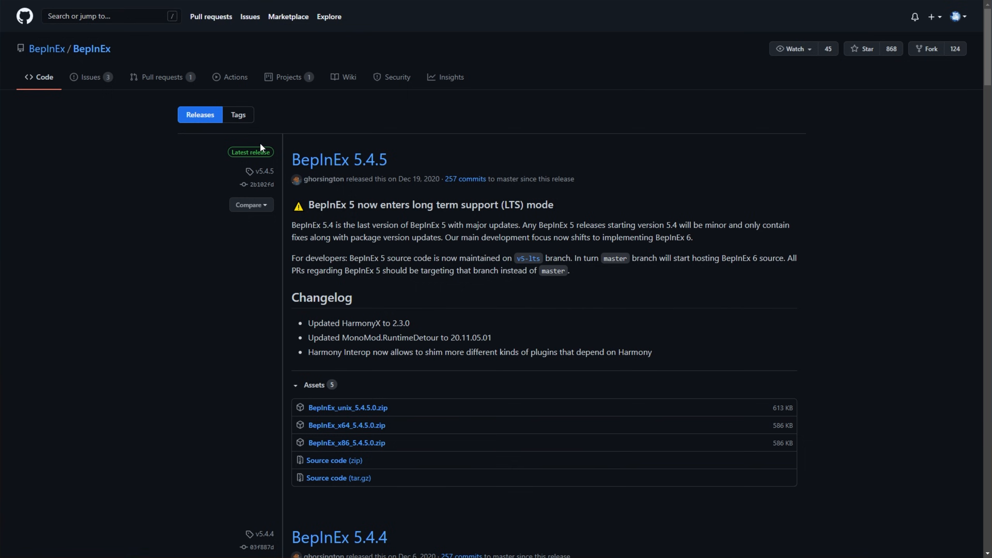
mouse_move(235, 164)
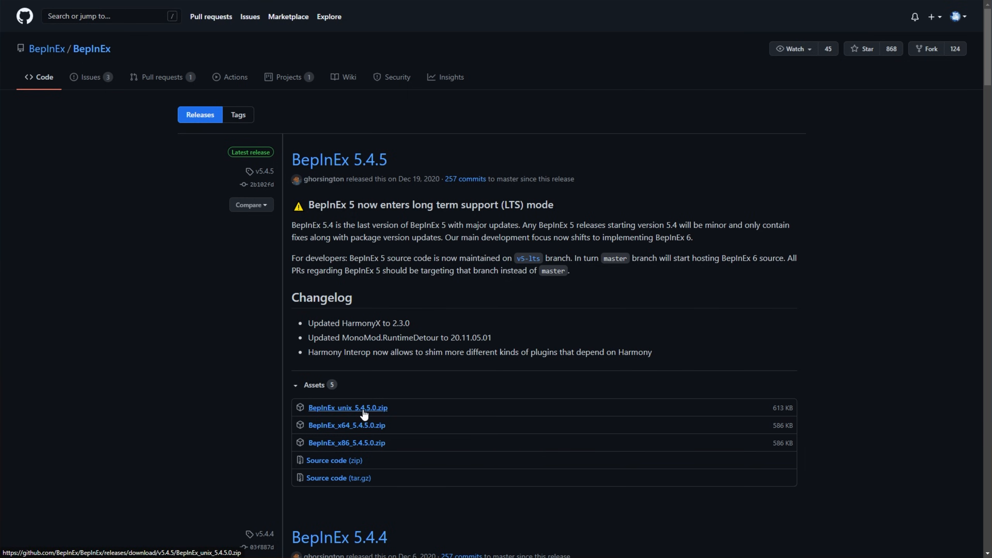
mouse_move(363, 451)
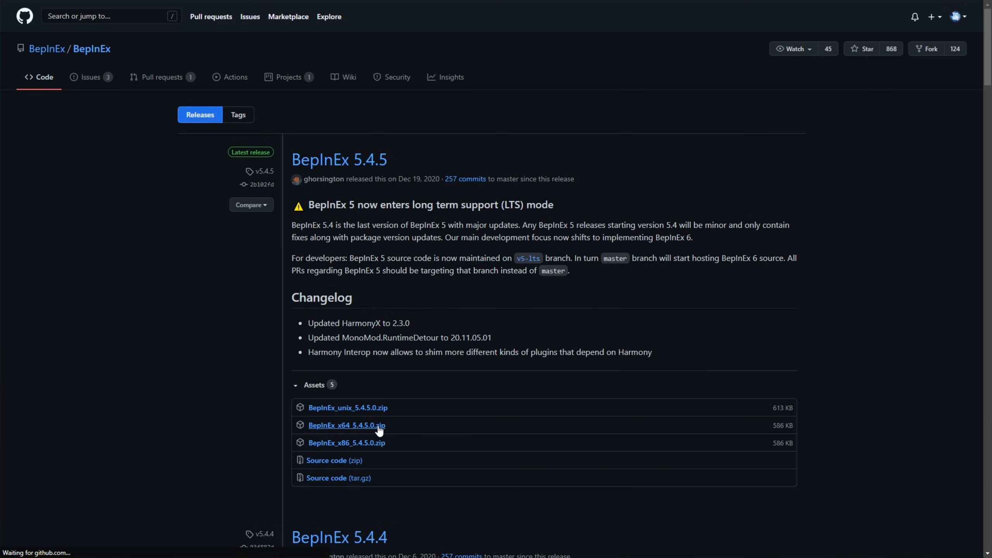
left_click(346, 425)
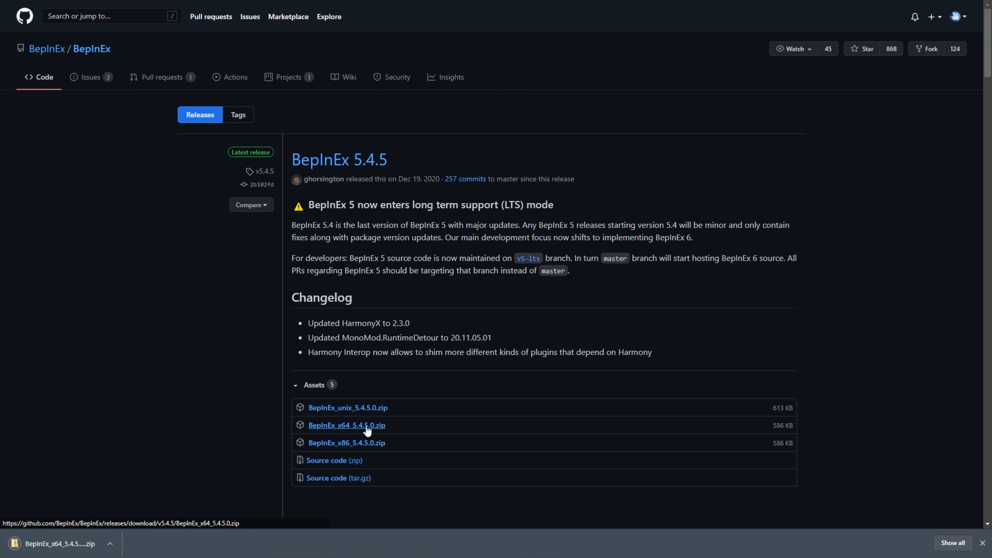
left_click(346, 426)
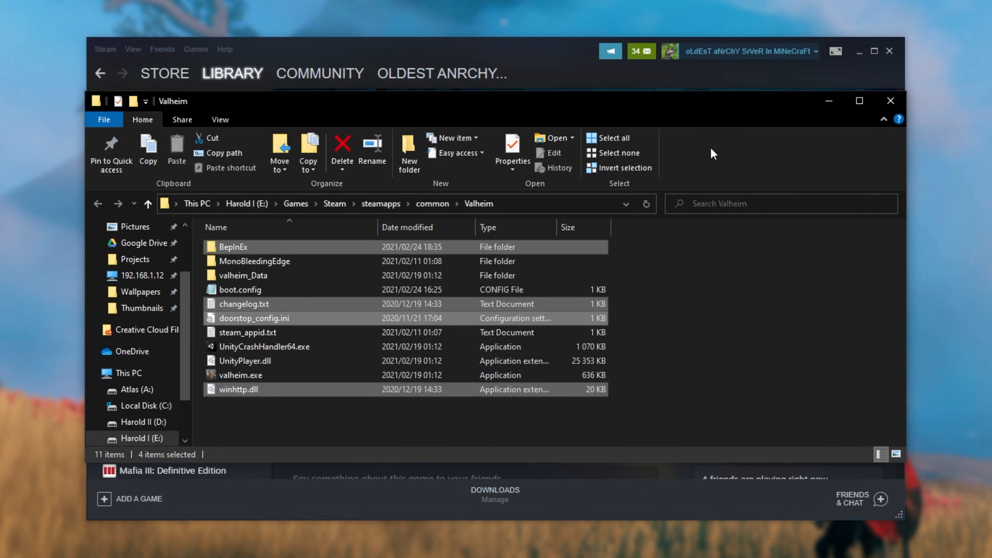
Deselect the newly extracted BepInEx files in the Valheim folder.
left_click(253, 317)
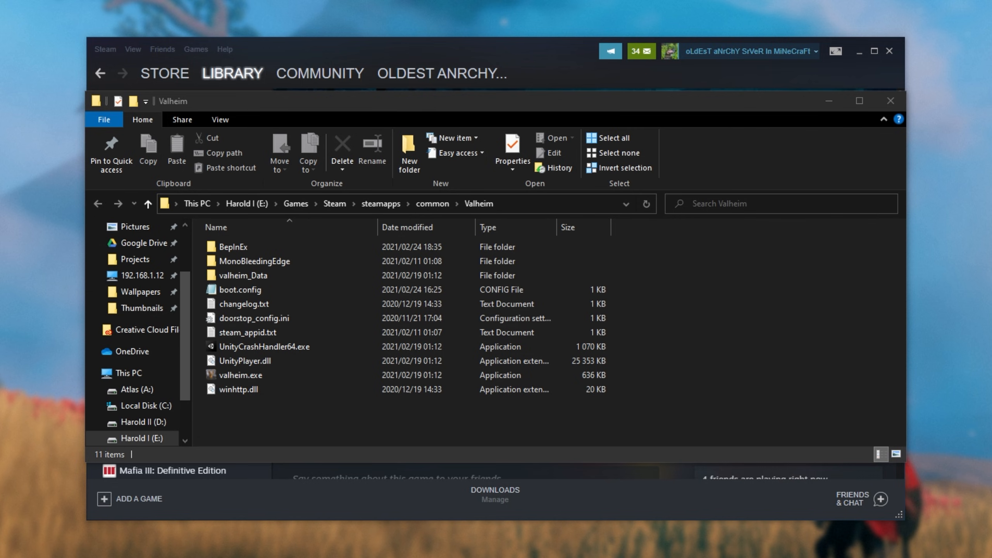
mouse_move(684, 302)
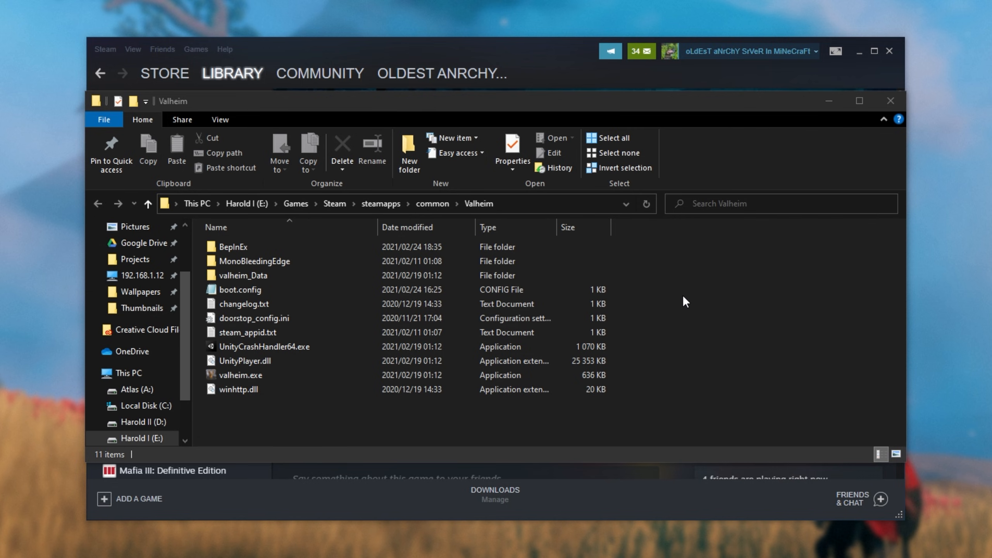
mouse_move(693, 304)
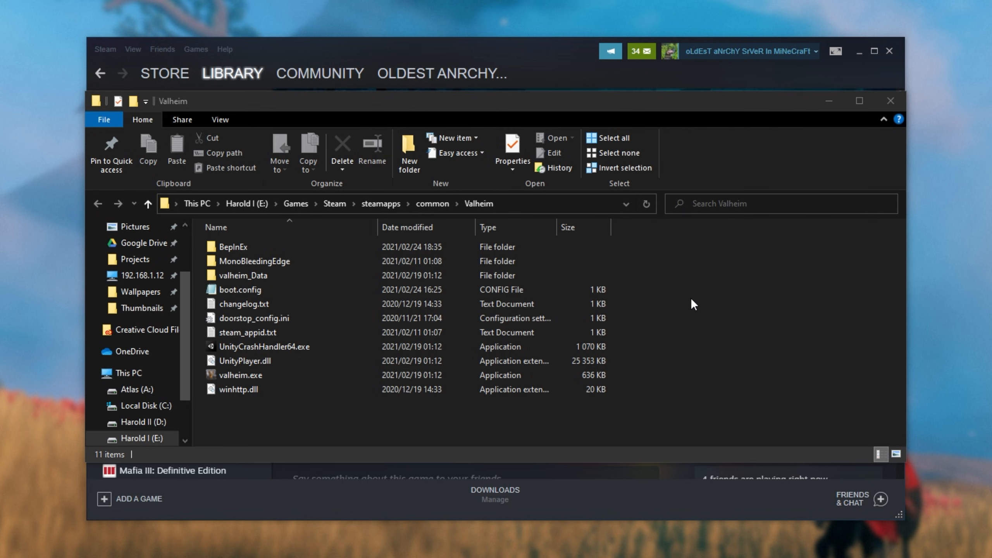
mouse_move(549, 67)
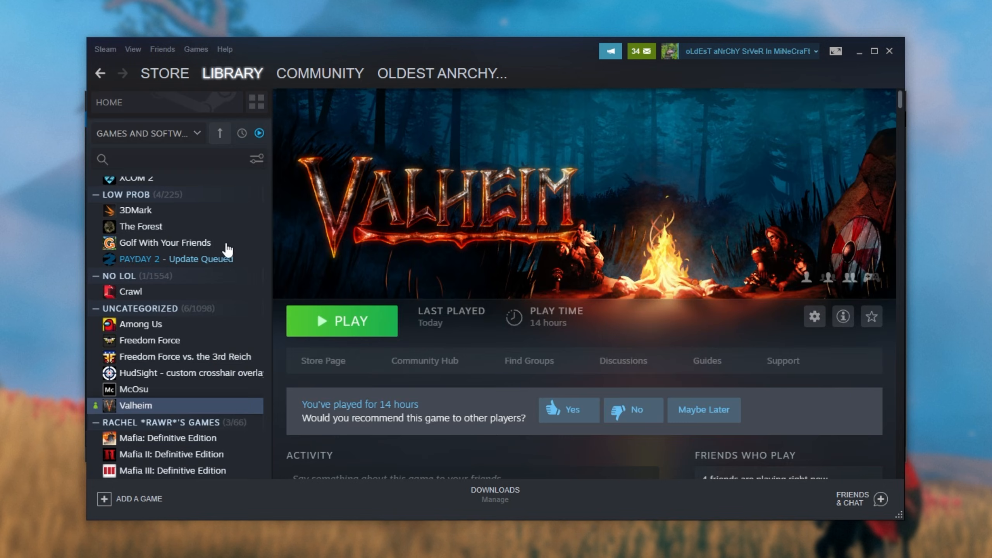
Search 'val' in the library and browse Valheim Dedicated Server's local files.
type("valhe")
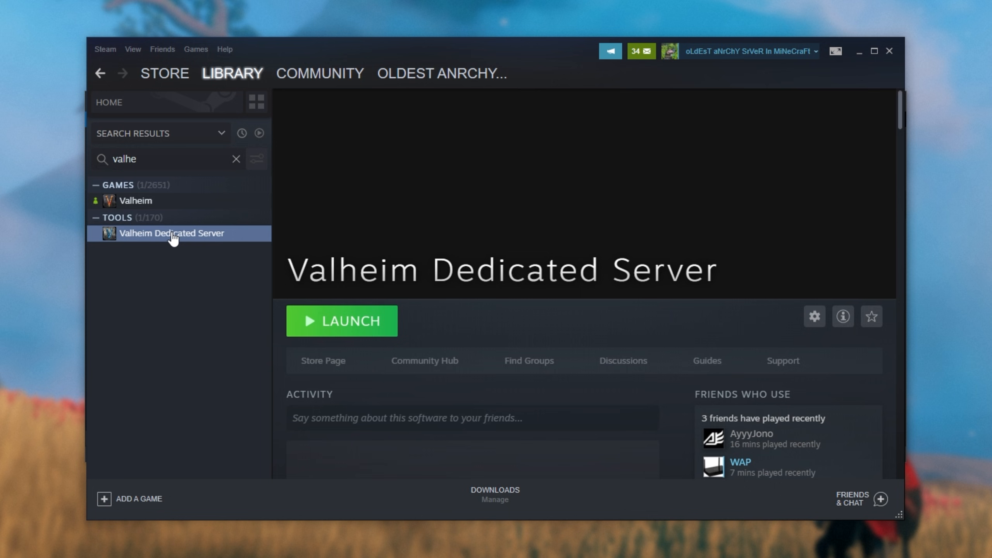
right_click(170, 233)
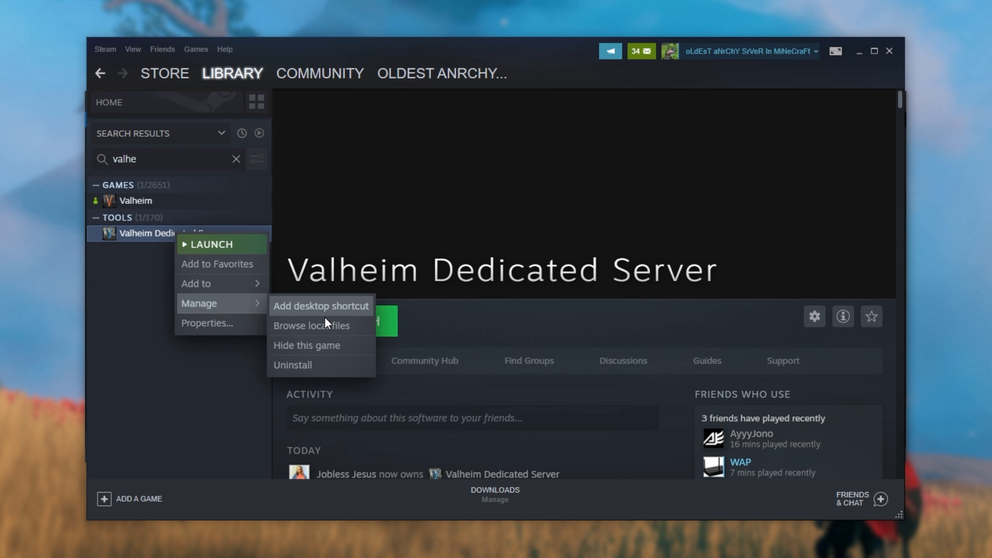
left_click(312, 327)
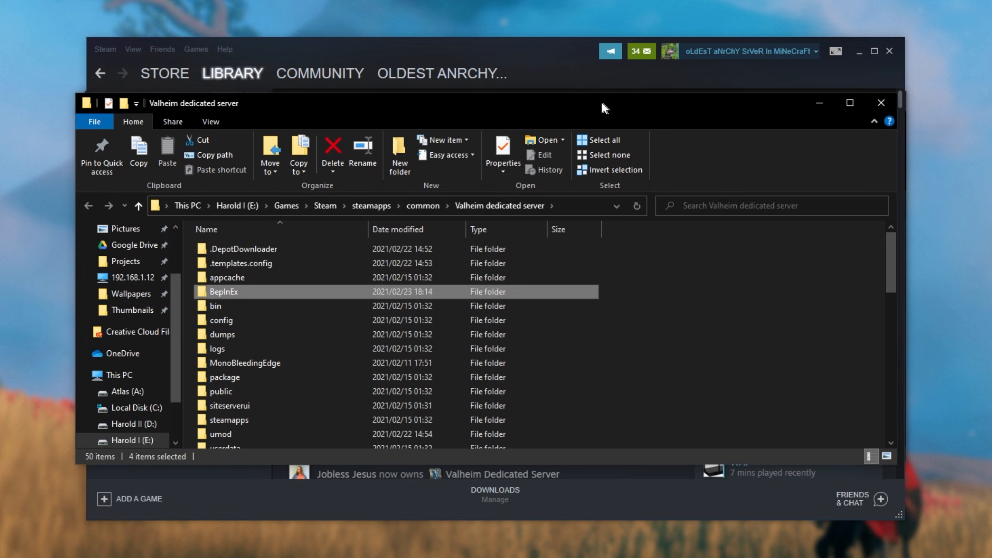
Scroll the dedicated server folder to confirm BepInEx was pasted in.
scroll("down", 3)
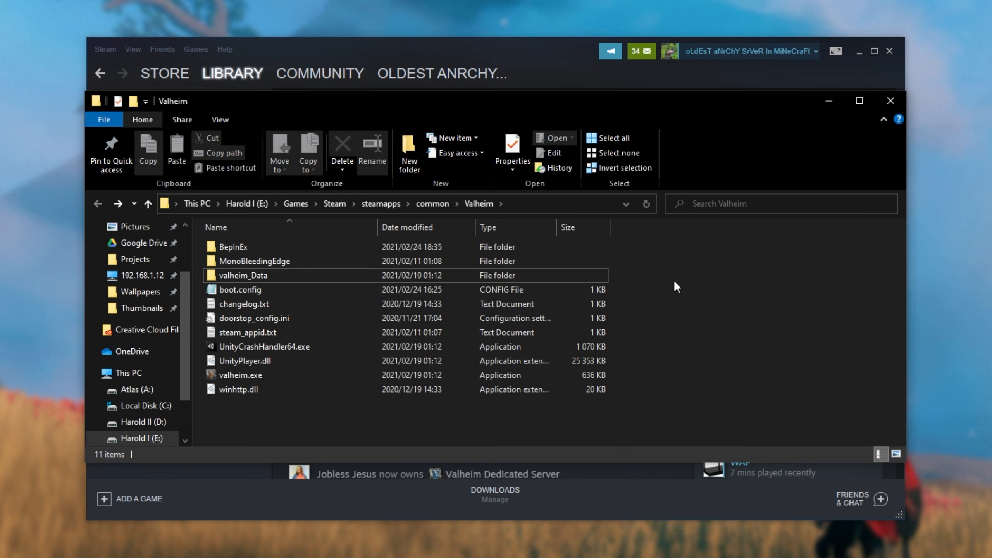
Launch valheim.exe once so BepInEx generates its files, then enter the BepInEx folder.
double_click(232, 246)
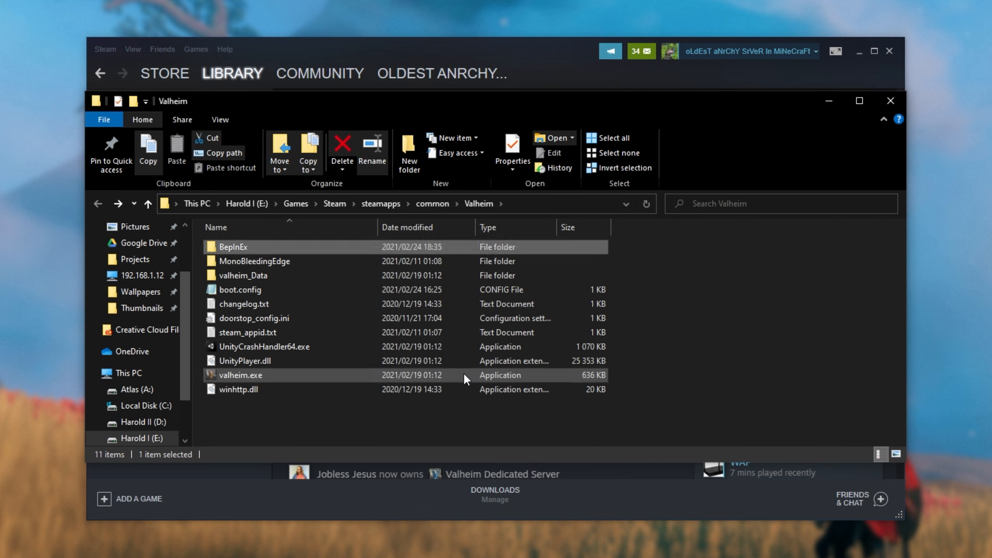
double_click(240, 374)
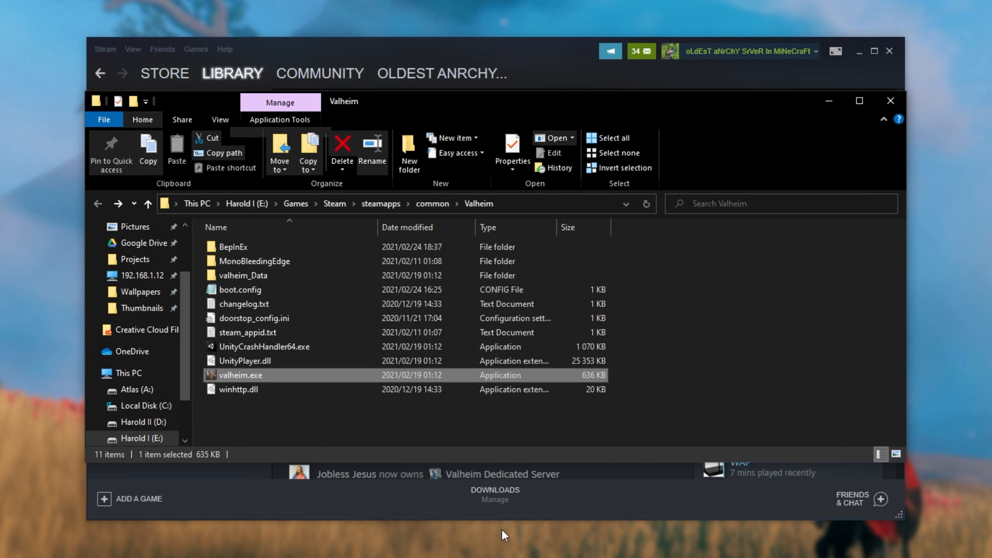
double_click(232, 246)
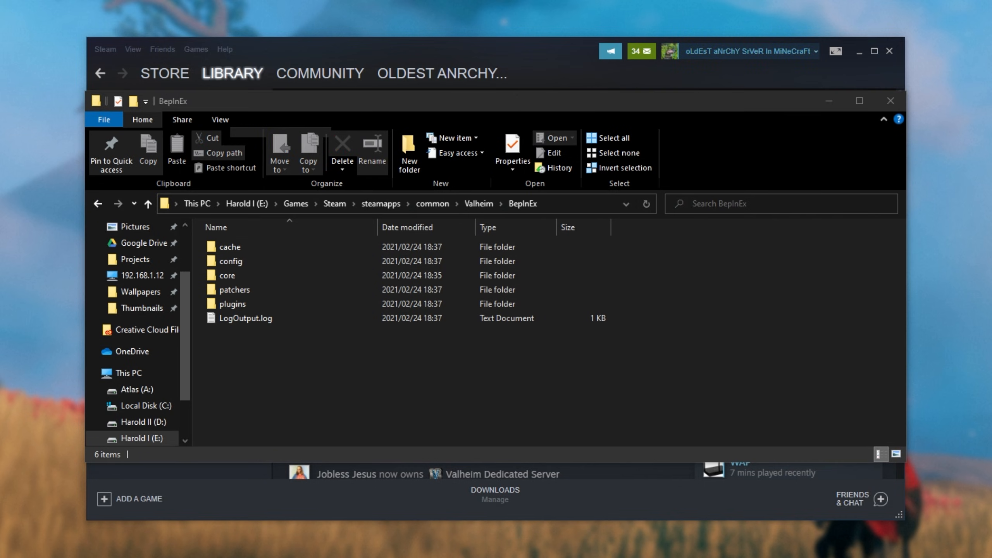
Check the config folder's BepInEx.cfg and the empty plugins folder, ending in config.
double_click(230, 261)
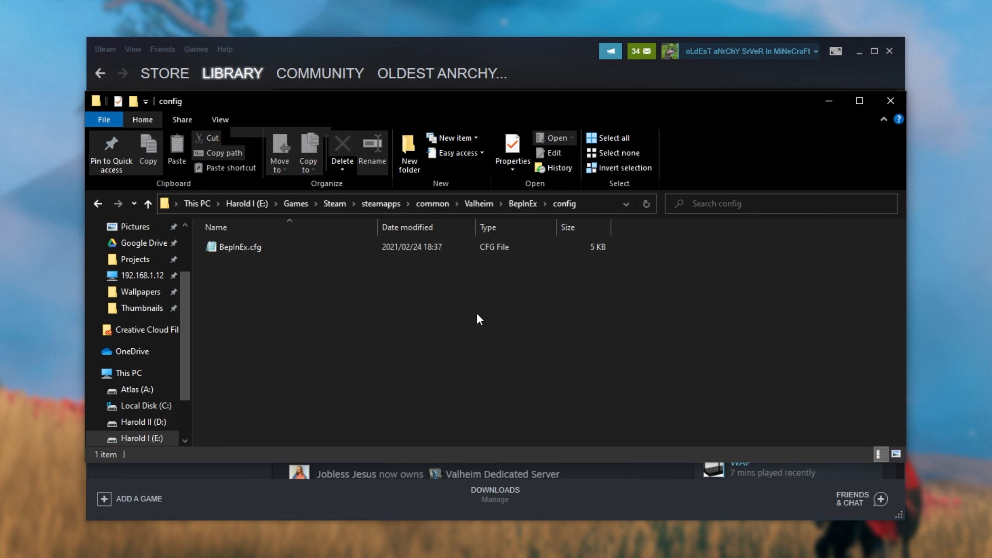
mouse_move(416, 270)
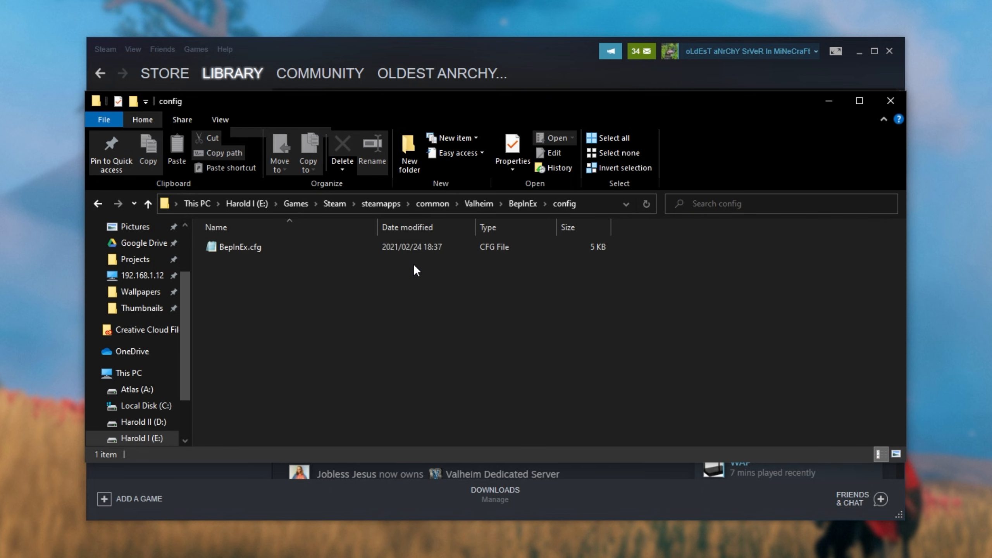
mouse_move(421, 273)
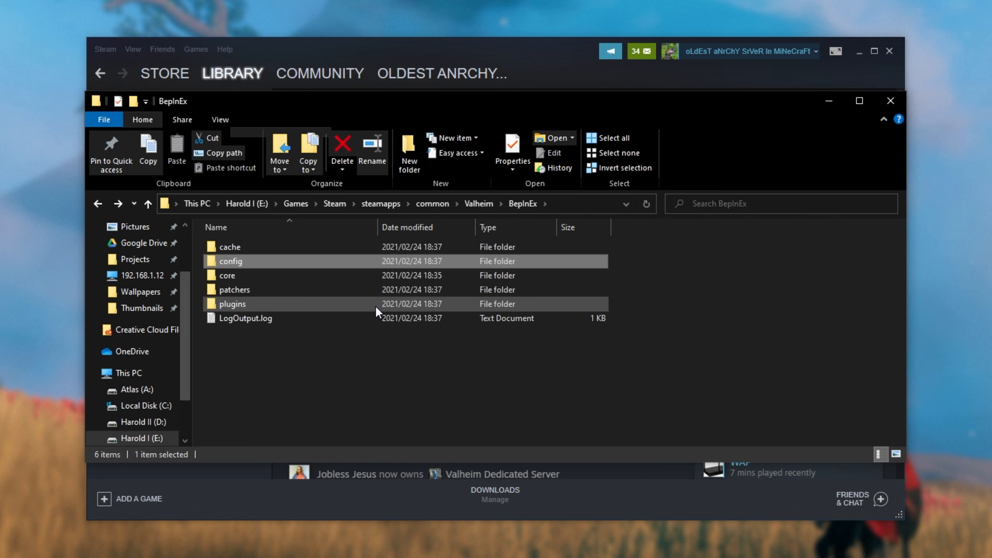
double_click(233, 304)
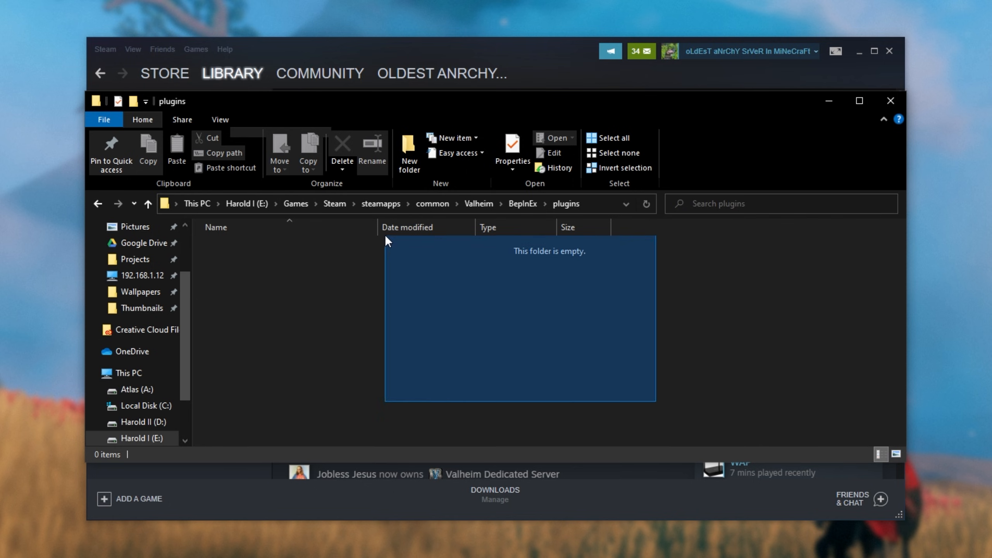
left_click(522, 203)
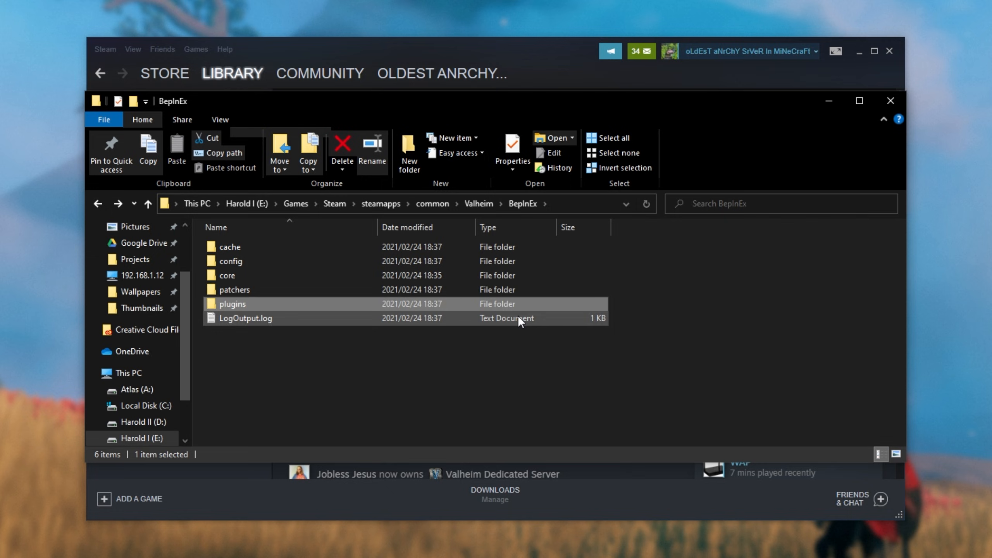
double_click(230, 261)
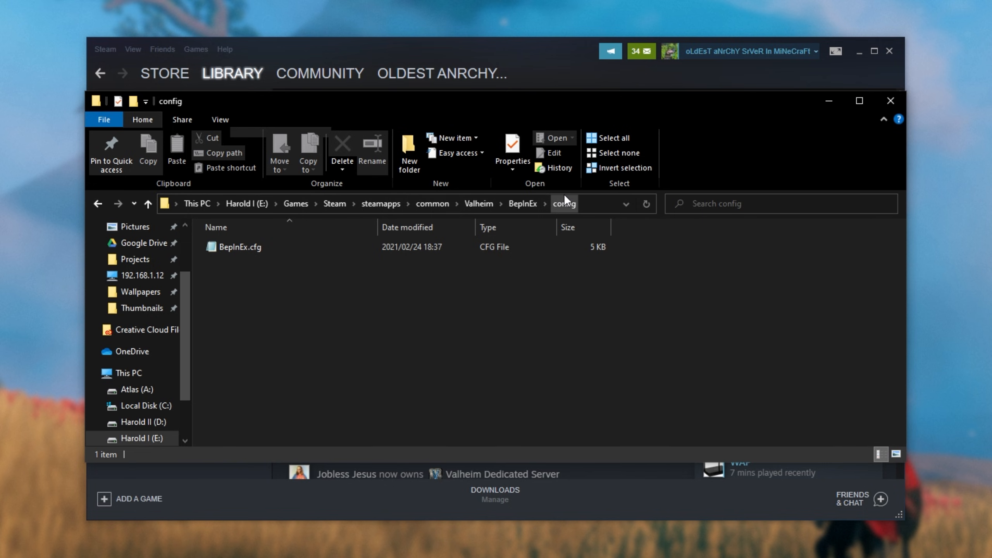
mouse_move(573, 202)
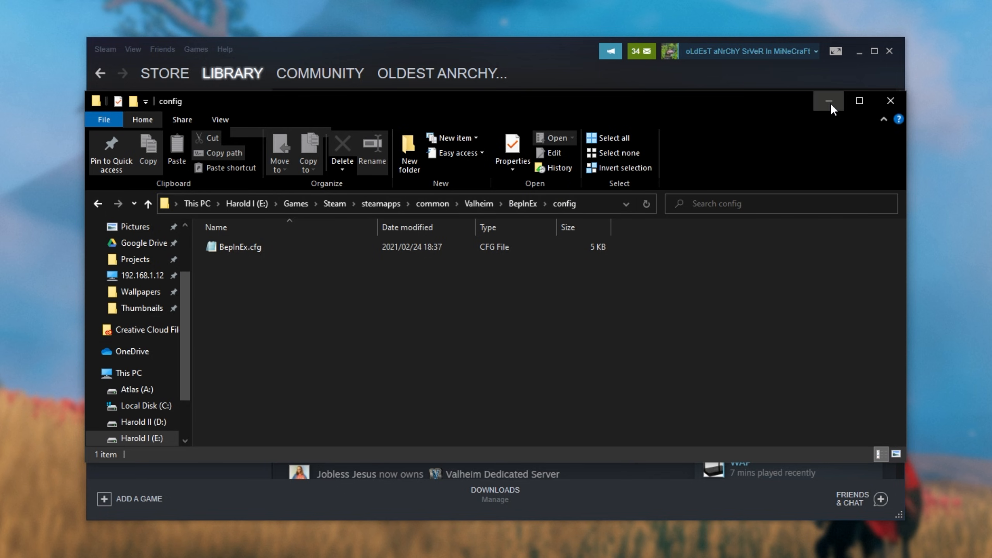
Minimize the File Explorer window to show the desktop.
left_click(828, 101)
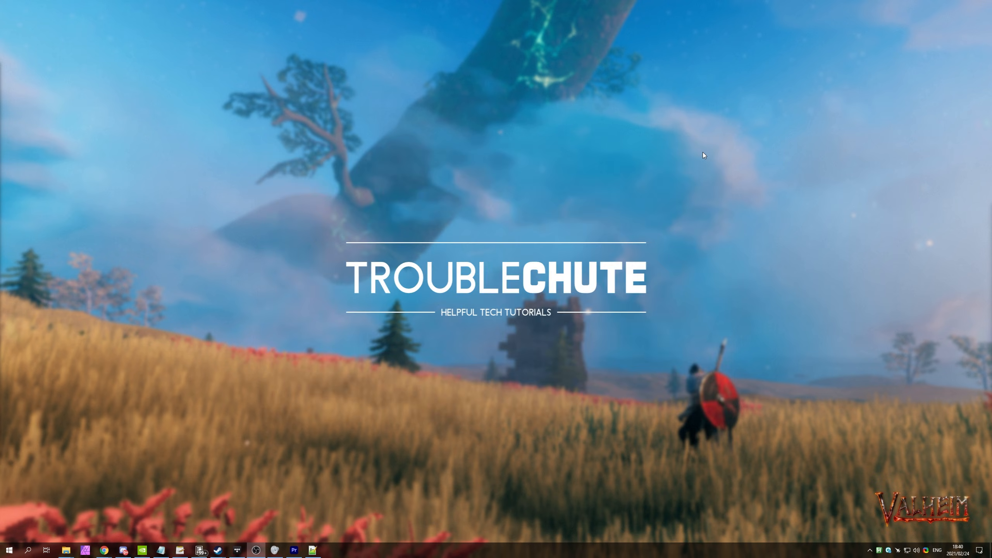
mouse_move(691, 183)
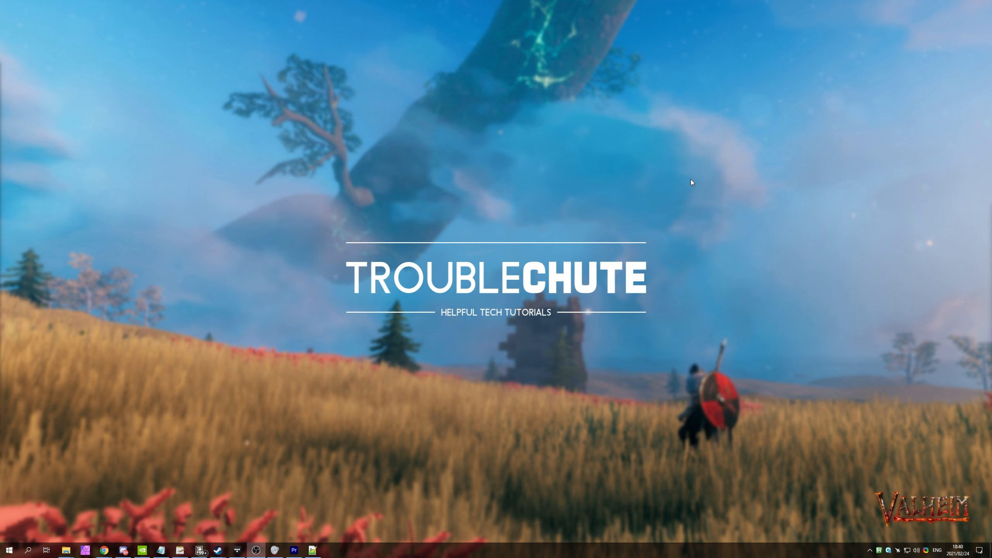
mouse_move(700, 201)
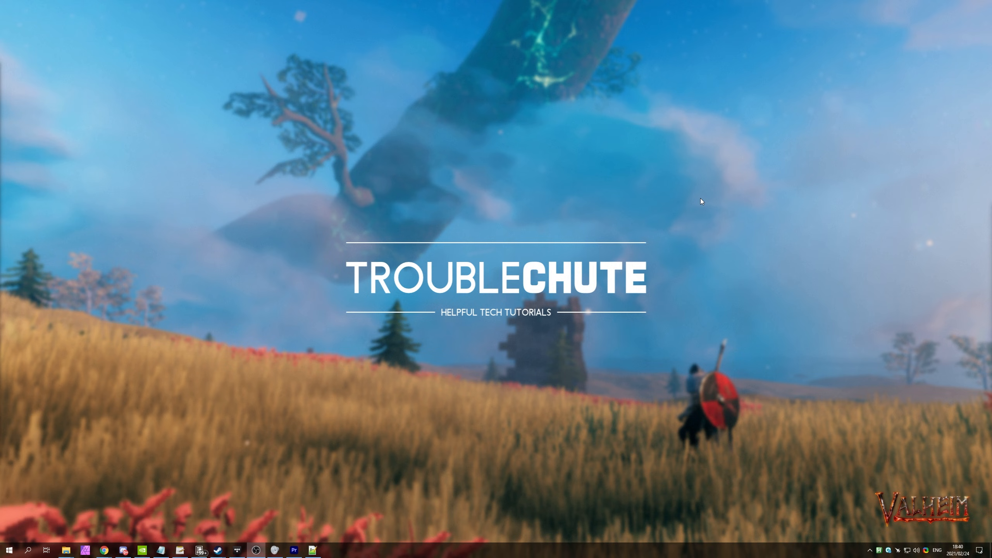